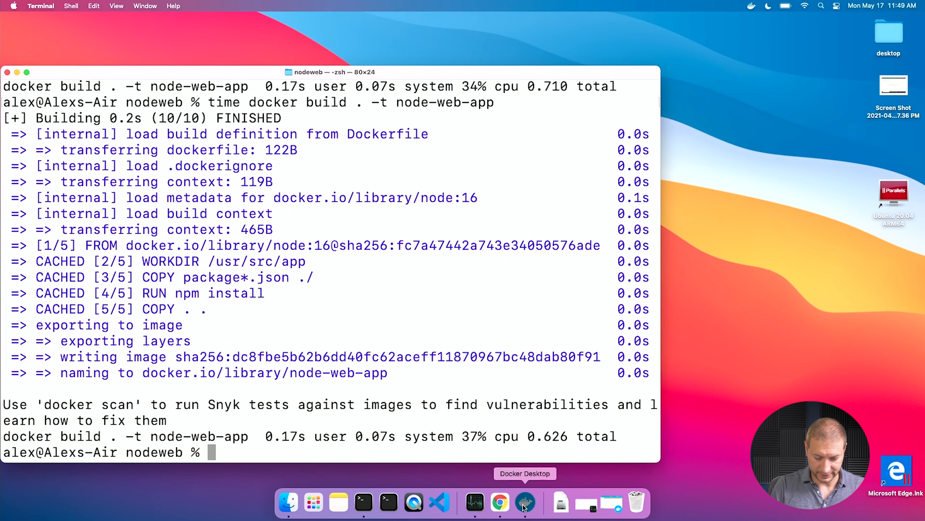
# - Bring Docker Desktop to the front to view the built node-web-app image
pyautogui.click(525, 503)
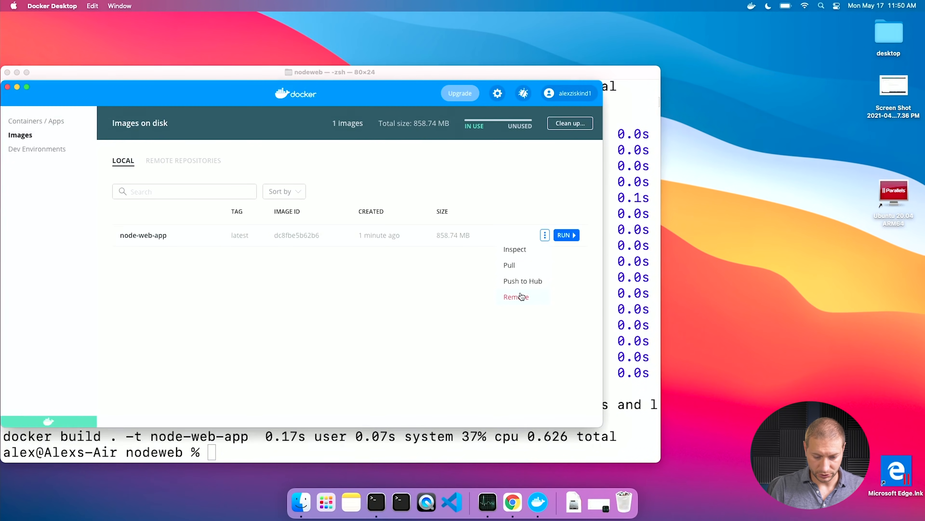